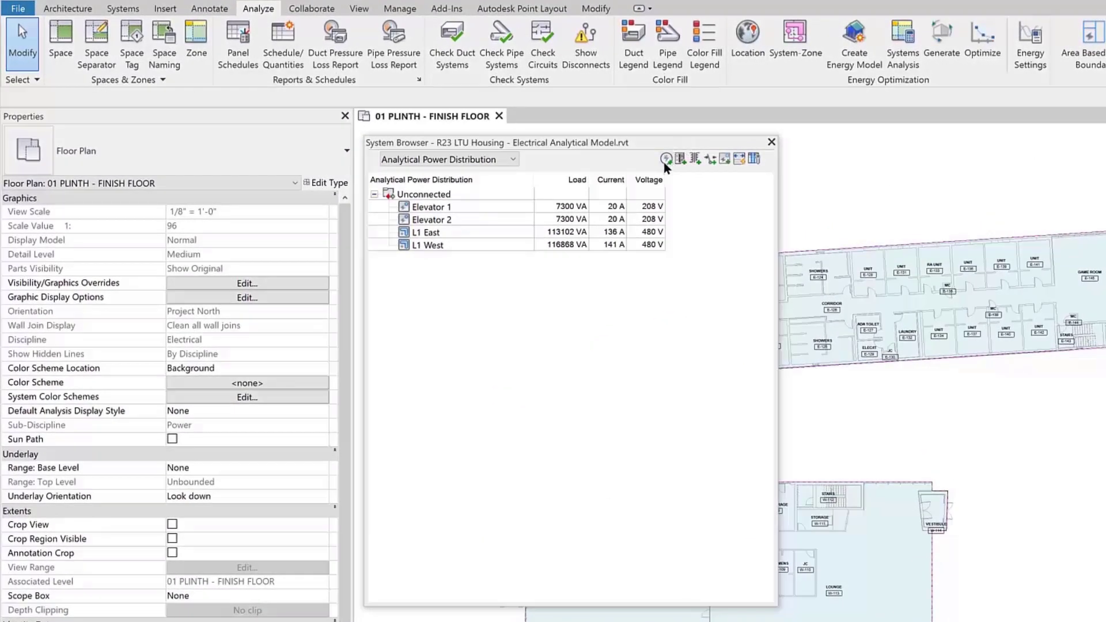
Add a Utility analytical power source feeding a new Electrical Analytical Bus at 480 V
{"action": "left_click", "coordinate": [666, 159]}
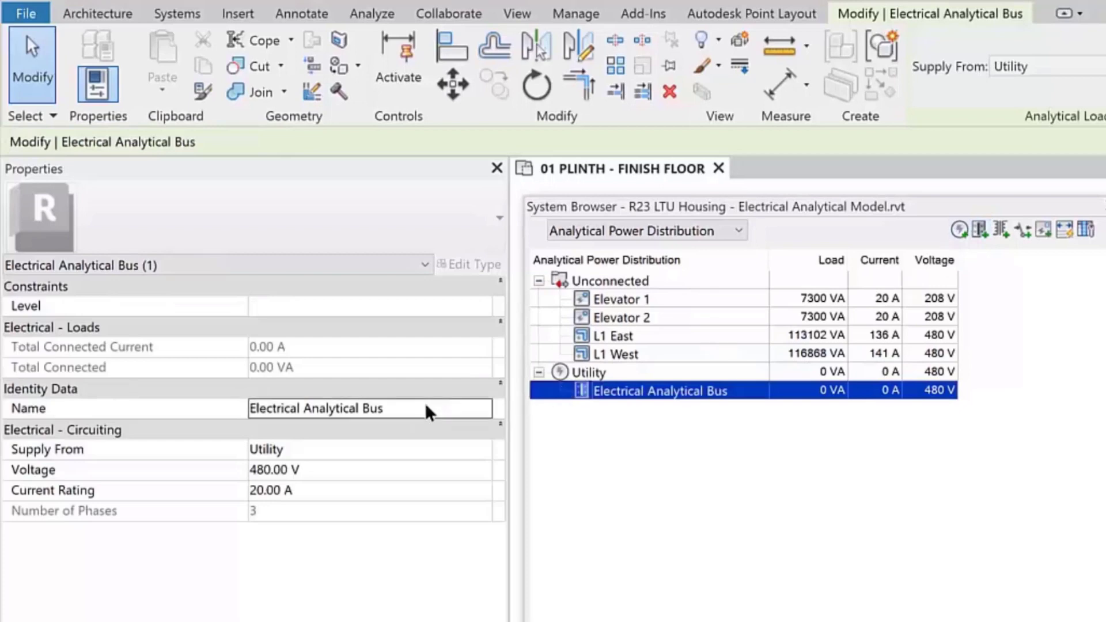
Name the bus Main Switchboard so it feeds the four loads
{"action": "type", "text": "Main Switch"}
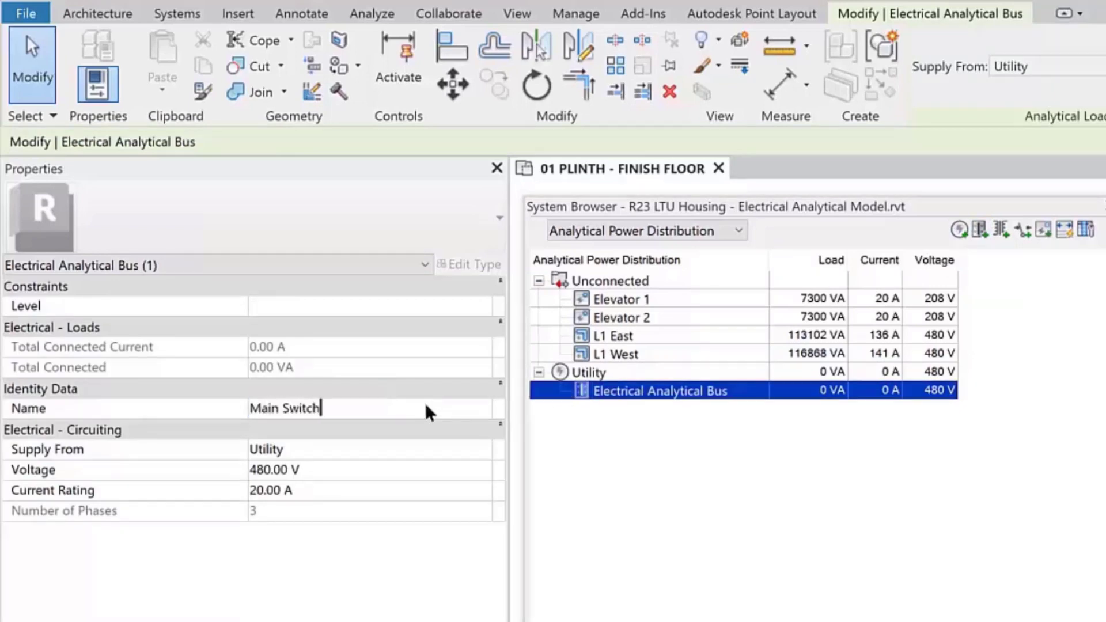
{"action": "type", "text": "board"}
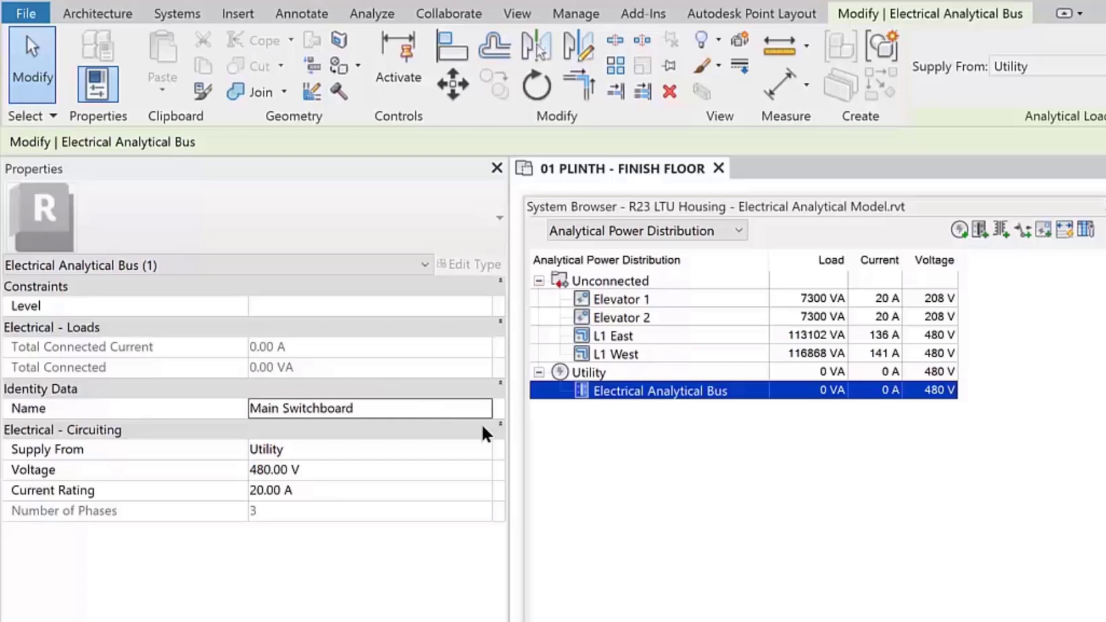
{"action": "left_click", "coordinate": [621, 299]}
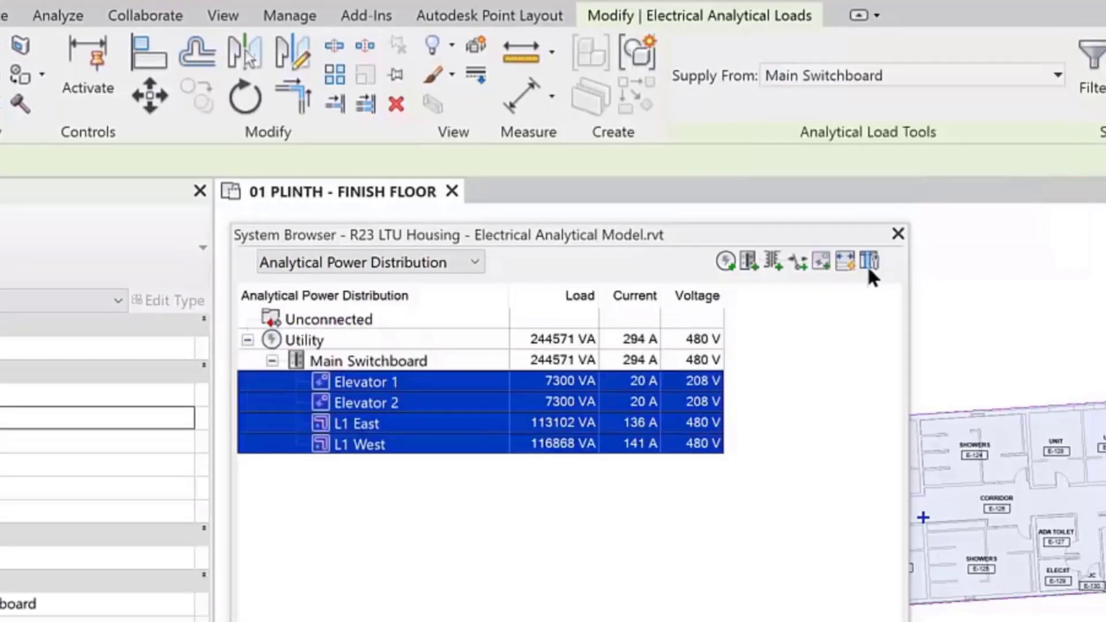
Add a Generator power source and a second, unconnected analytical bus
{"action": "left_click", "coordinate": [304, 339]}
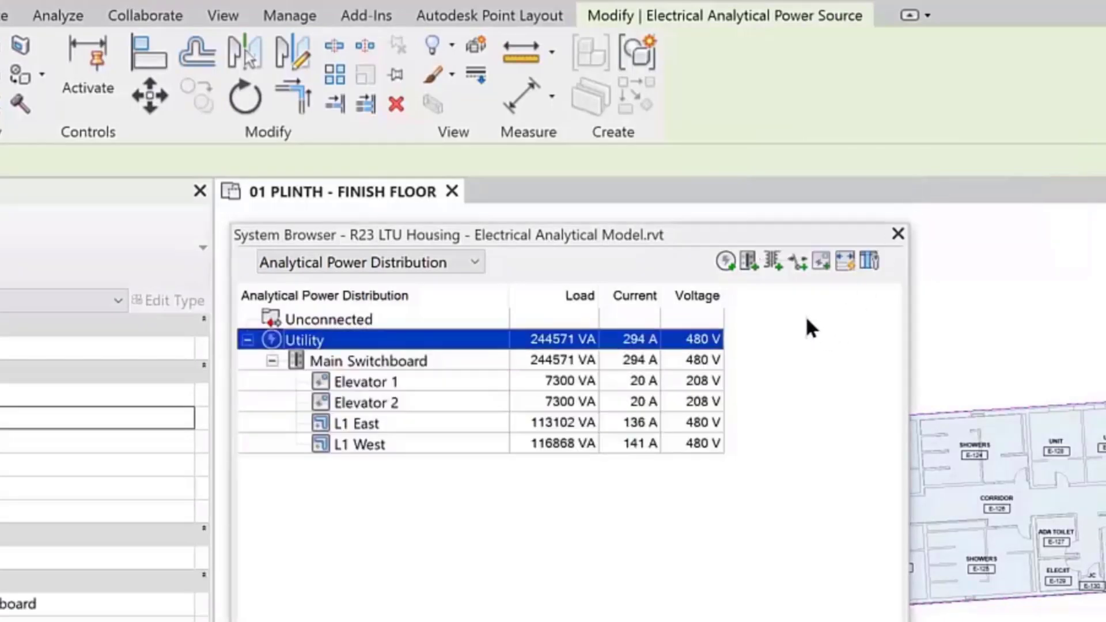
{"action": "left_click", "coordinate": [724, 262]}
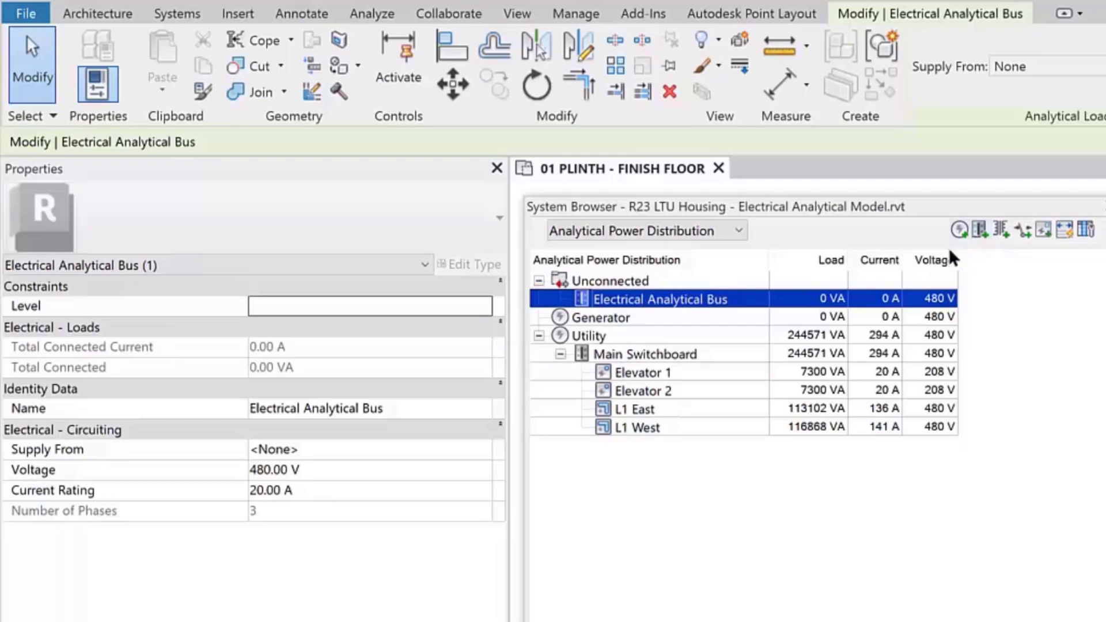
Name the new bus EDP and feed it from the Generator
{"action": "double_click", "coordinate": [316, 408]}
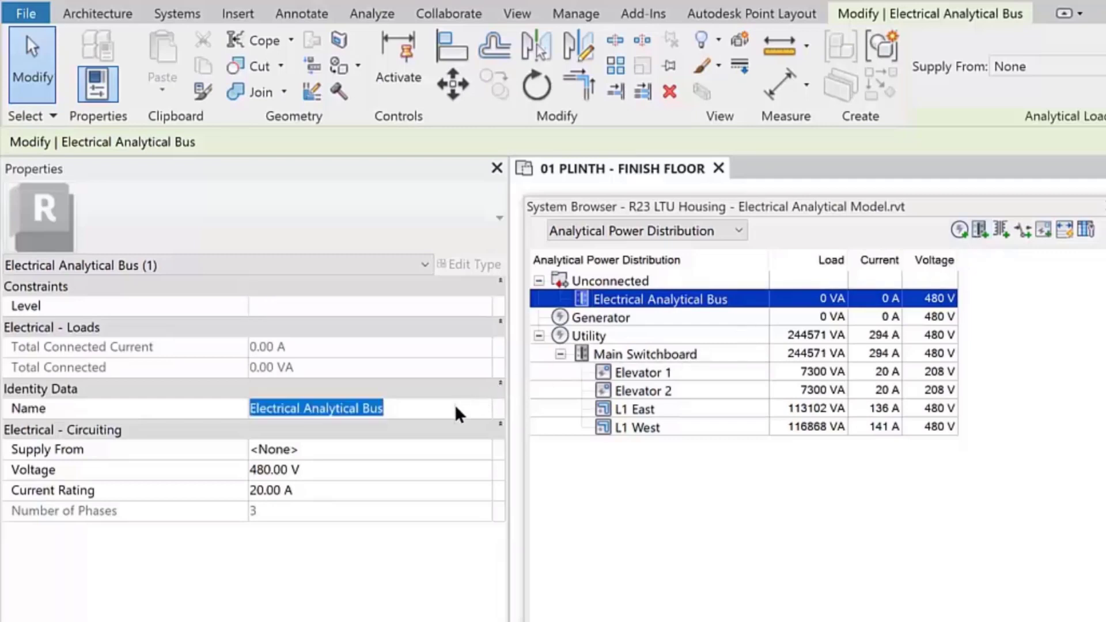
{"action": "type", "text": "EDP"}
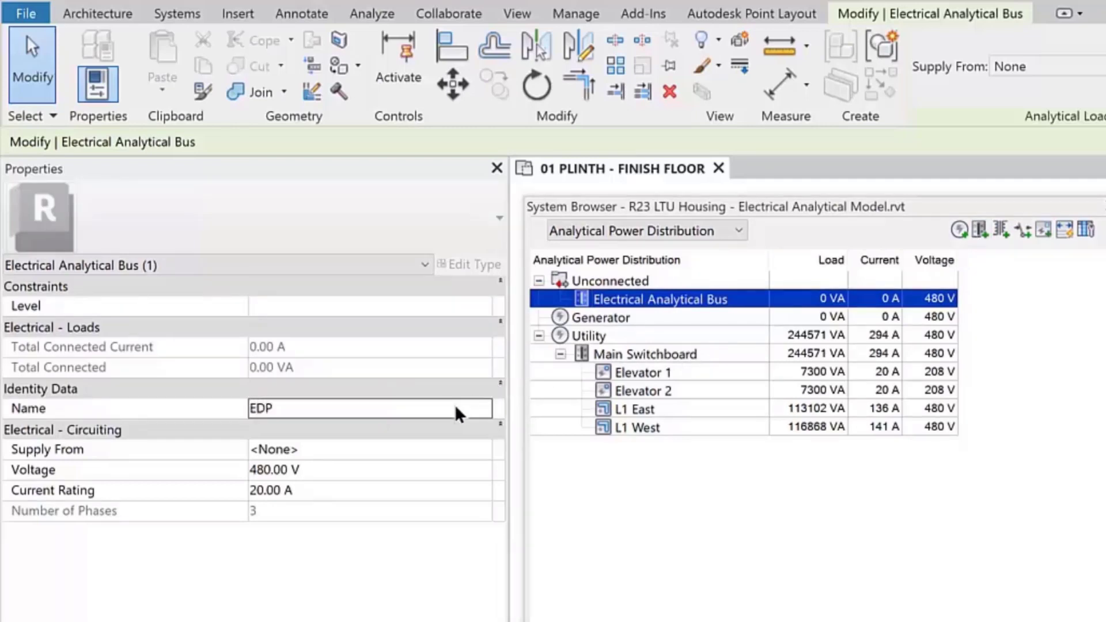
{"action": "key", "text": "Return"}
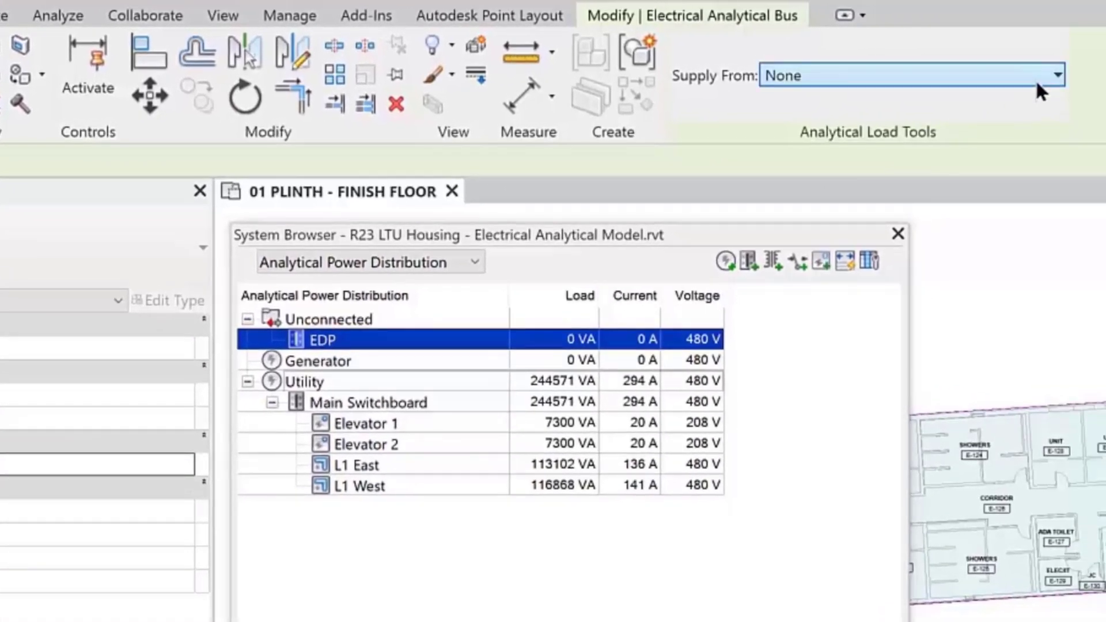
{"action": "left_click", "coordinate": [1055, 75]}
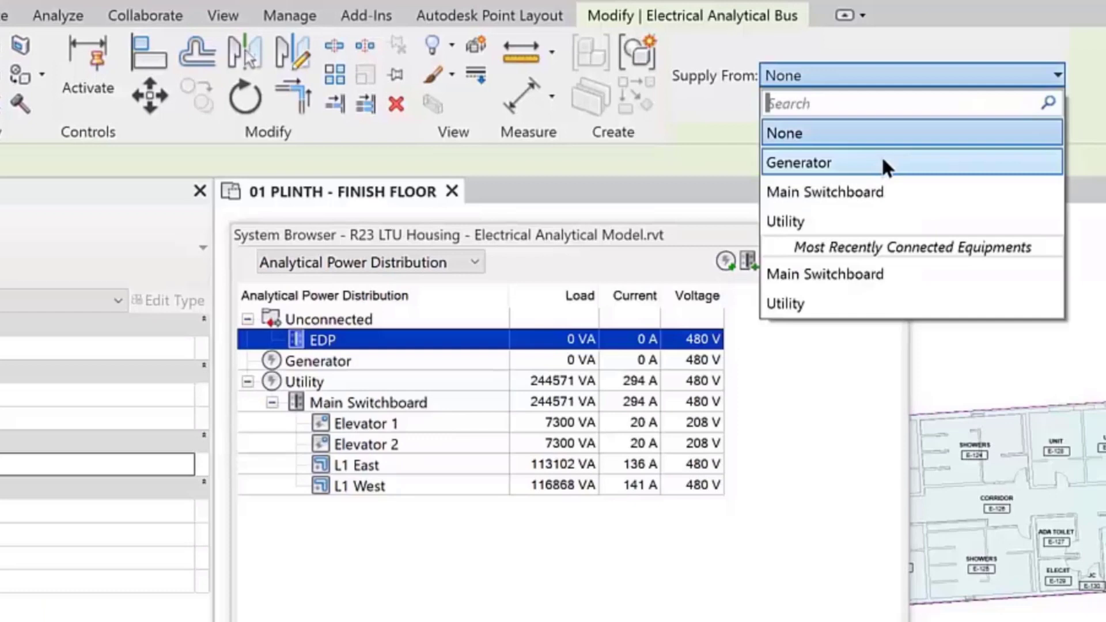
{"action": "left_click", "coordinate": [800, 163]}
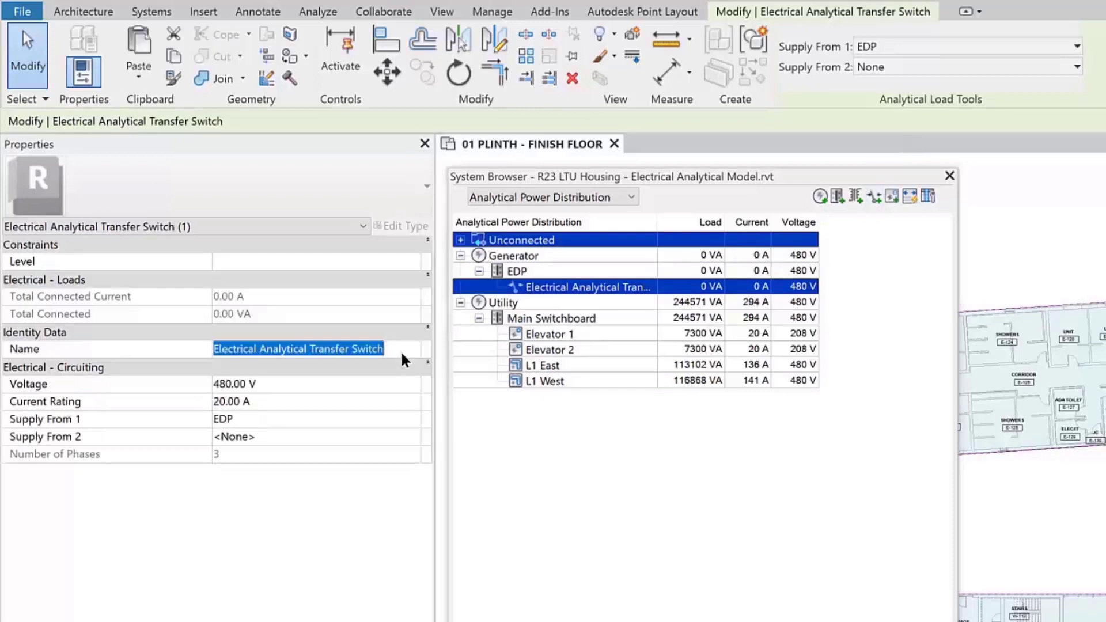
Name the transfer switch EDP-TS with Utility as first supply and Generator as second
{"action": "type", "text": "EDP-TS"}
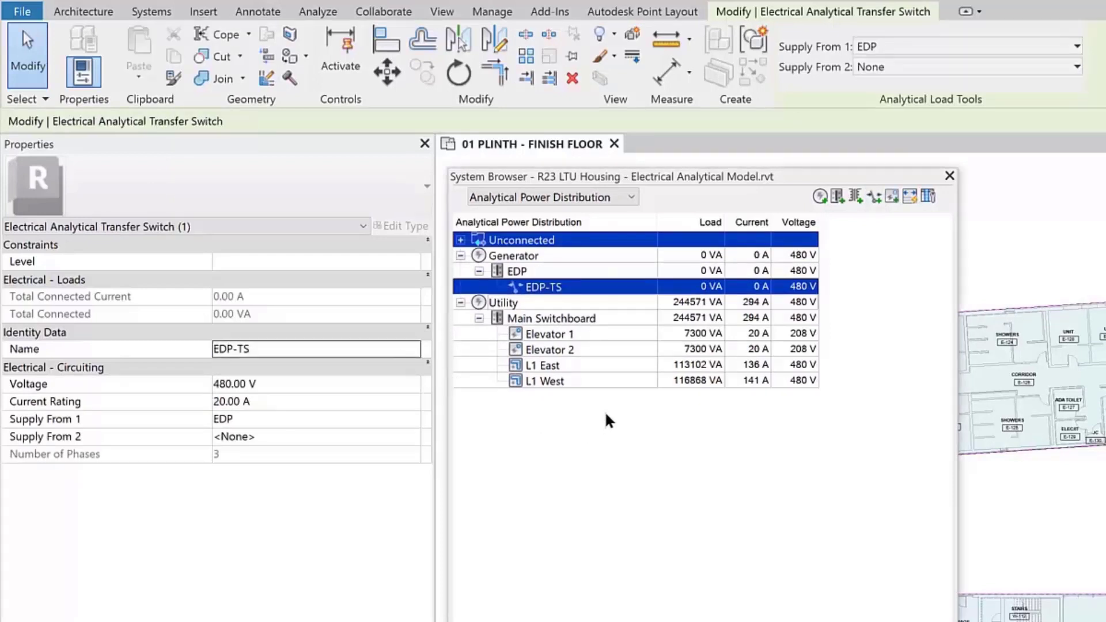
{"action": "mouse_move", "coordinate": [712, 339]}
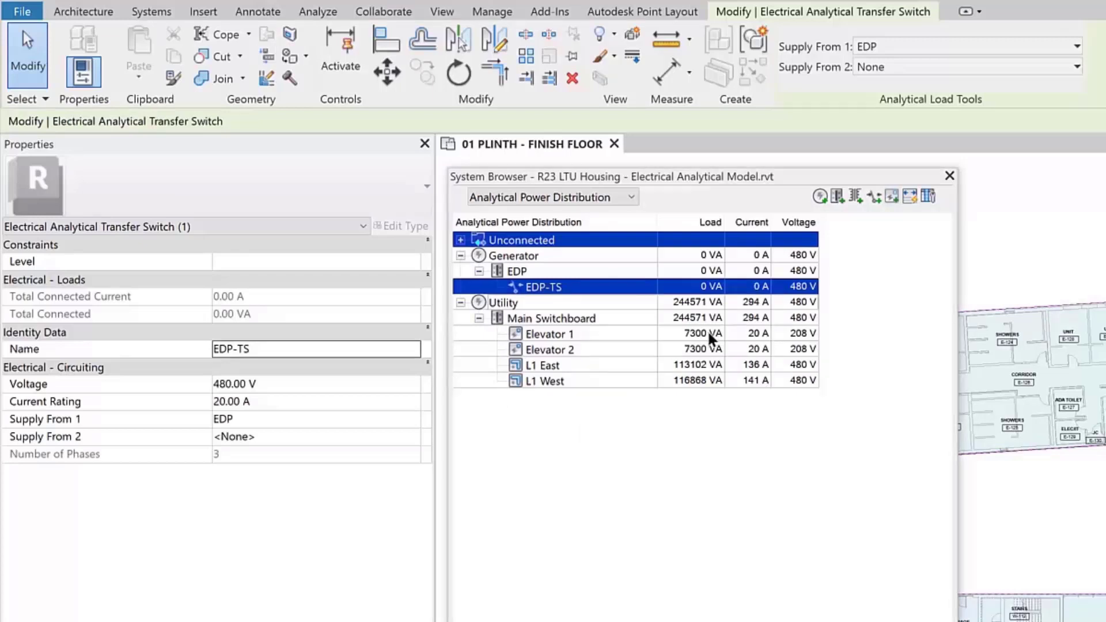
{"action": "left_click", "coordinate": [1077, 46]}
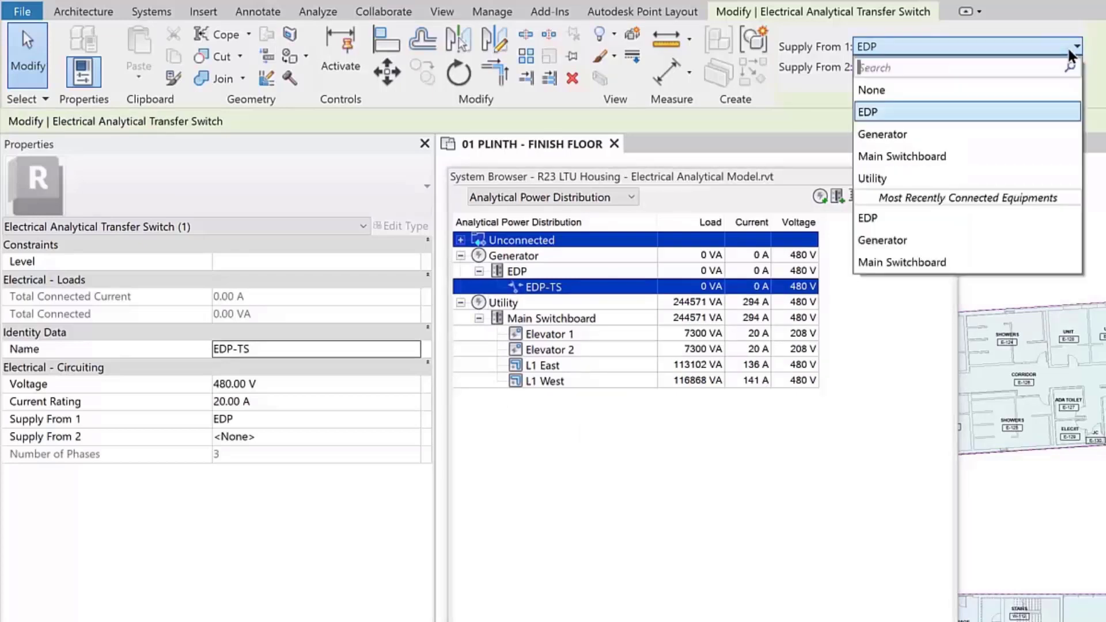
{"action": "left_click", "coordinate": [872, 177]}
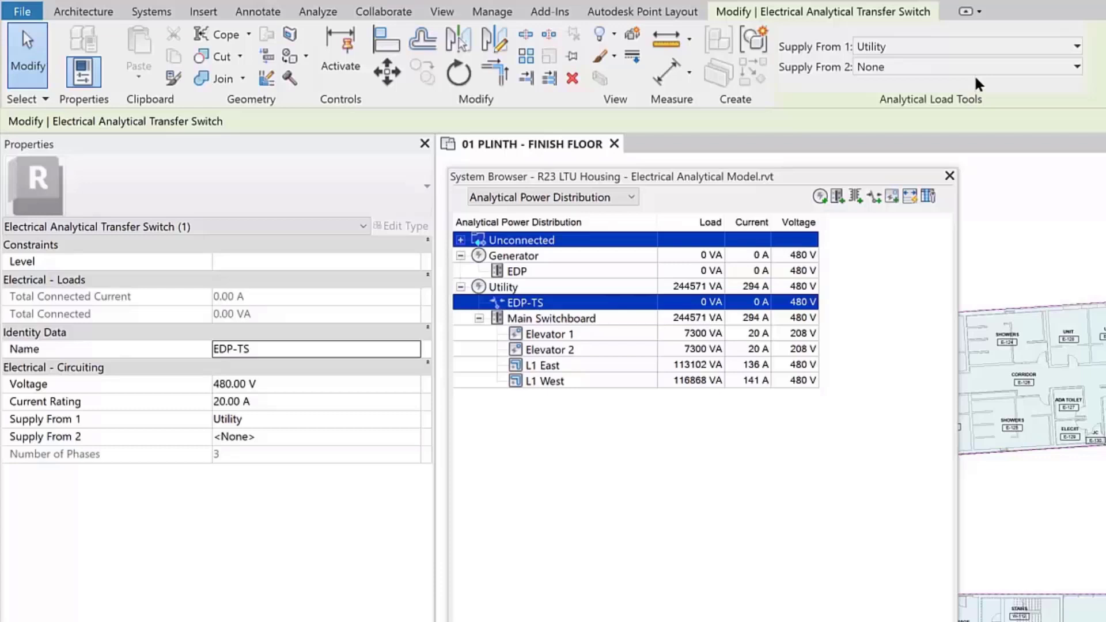
{"action": "left_click", "coordinate": [1076, 67]}
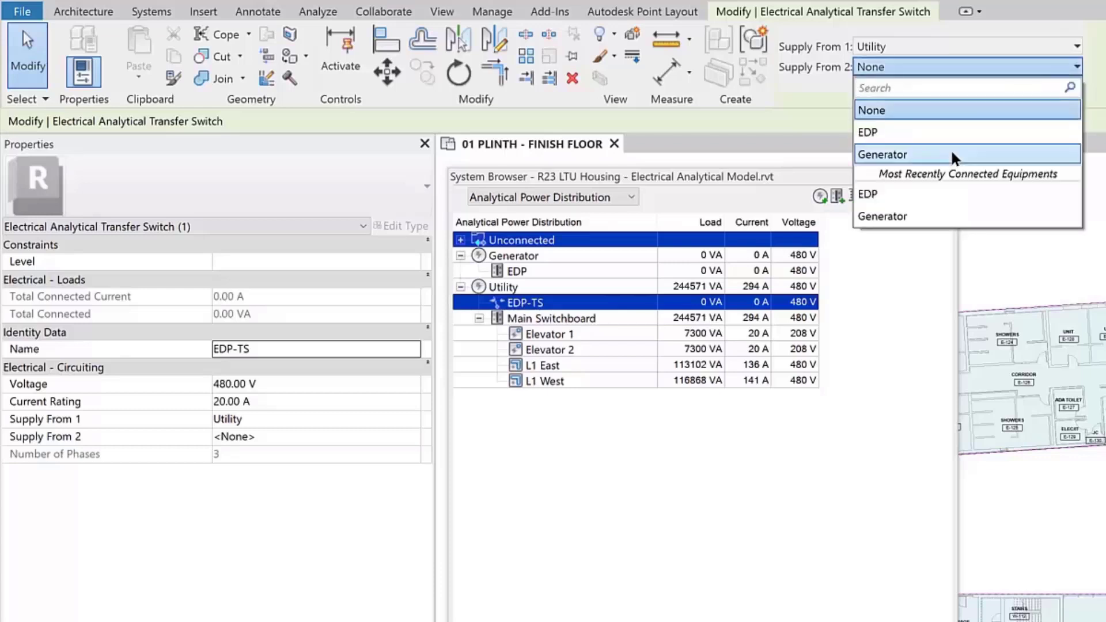
{"action": "left_click", "coordinate": [883, 153]}
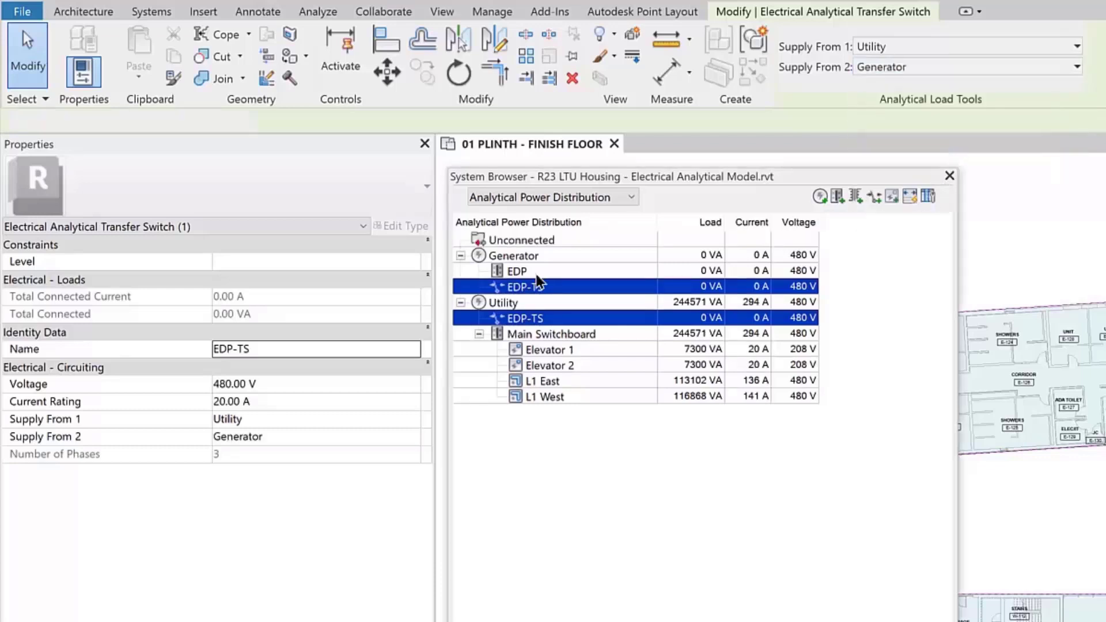
{"action": "left_click", "coordinate": [516, 271]}
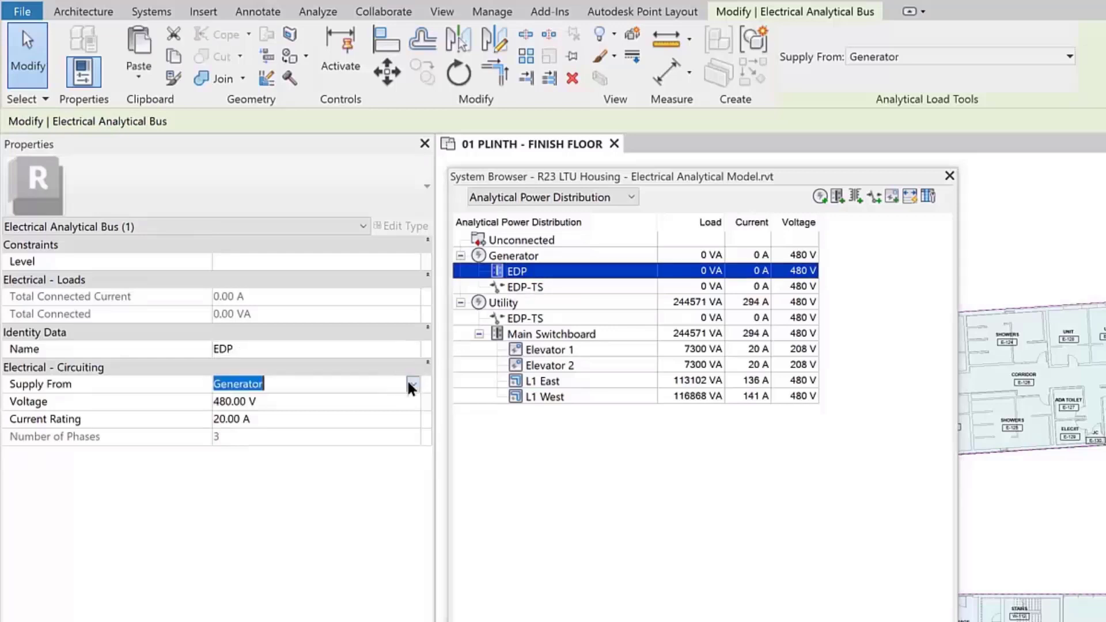
Feed EDP from EDP-TS and feed Elevator 1 and Elevator 2 from EDP
{"action": "left_click", "coordinate": [413, 384]}
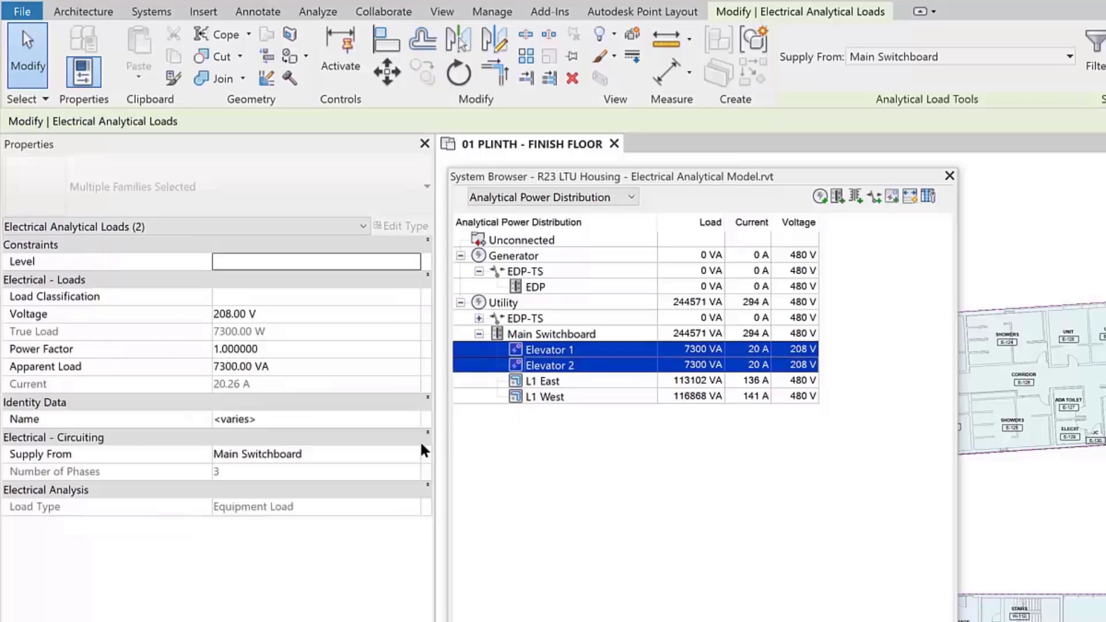
{"action": "left_click", "coordinate": [413, 454]}
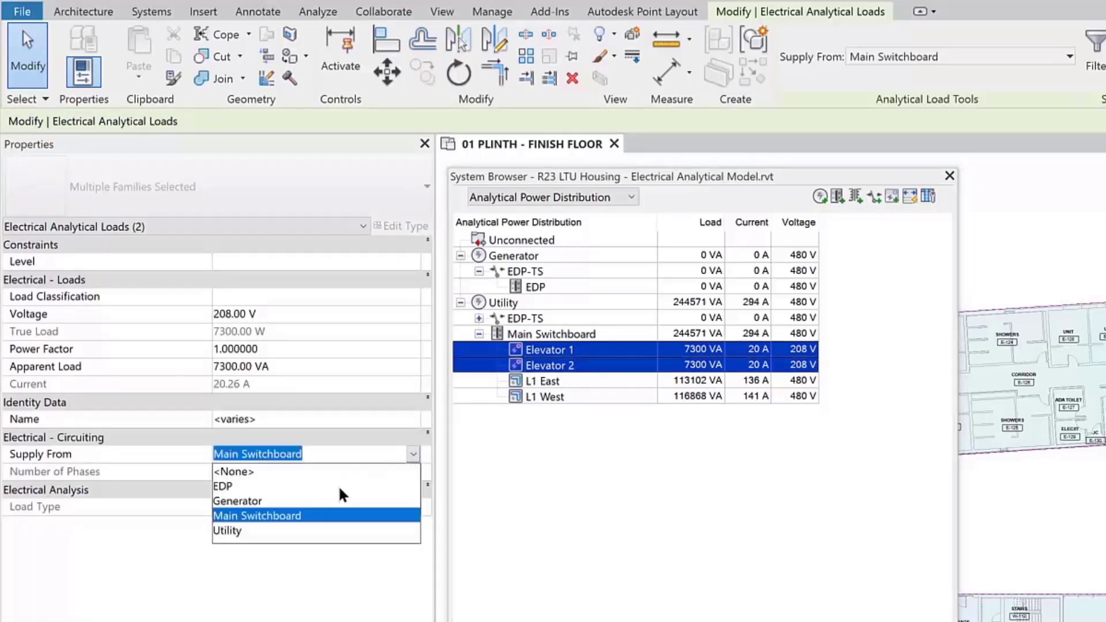
{"action": "left_click", "coordinate": [223, 486]}
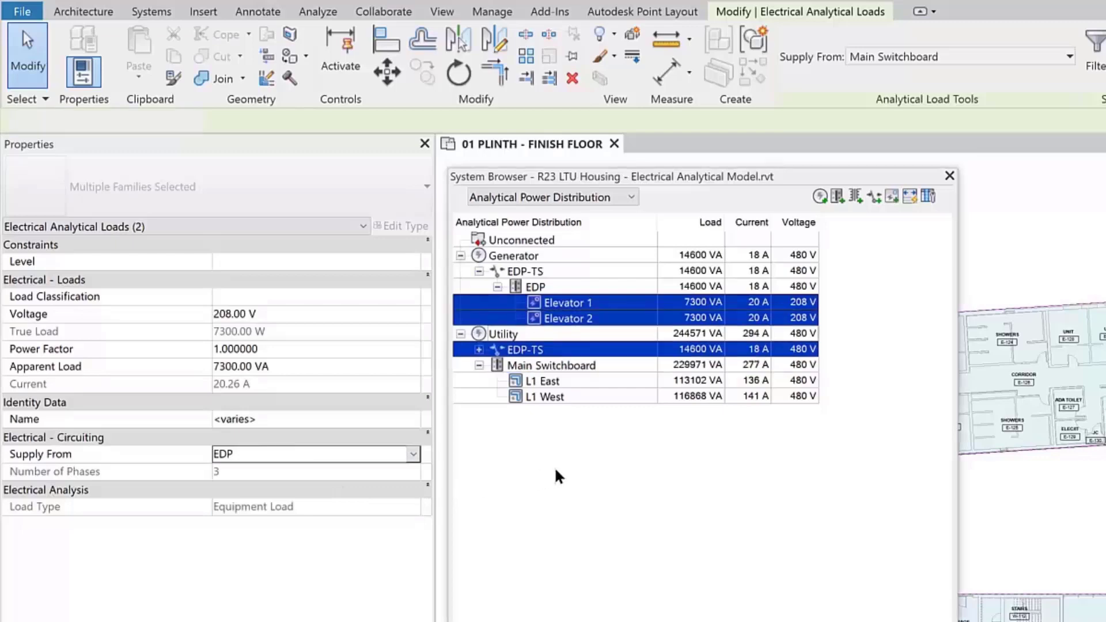
{"action": "left_click", "coordinate": [524, 271]}
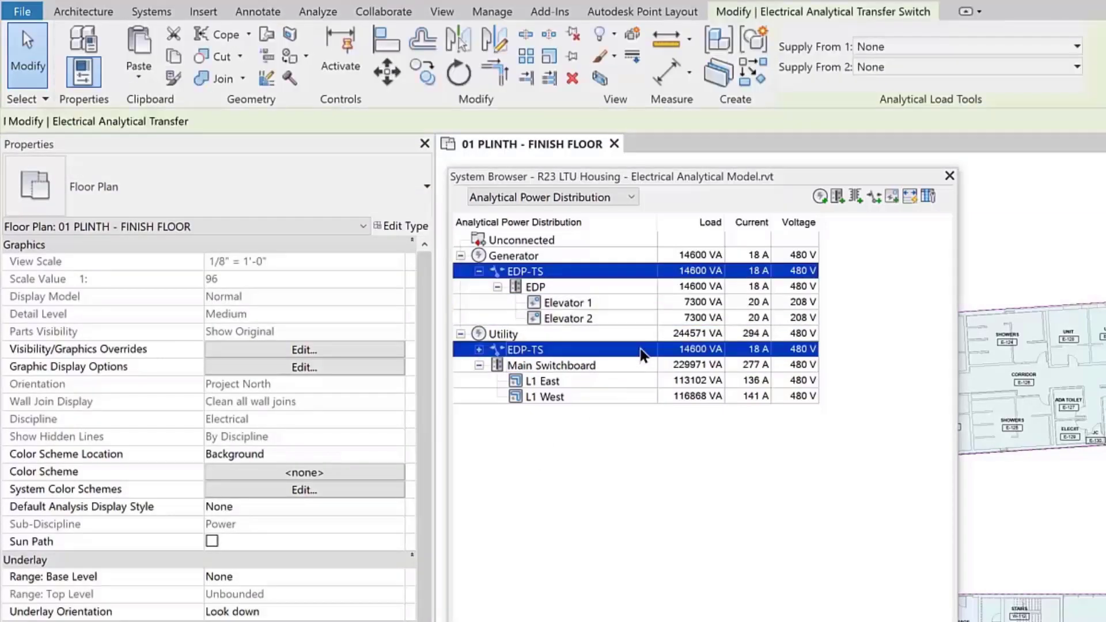
Make Main Switchboard the first supply of EDP-TS and set its voltage to 208 V
{"action": "left_click", "coordinate": [526, 349]}
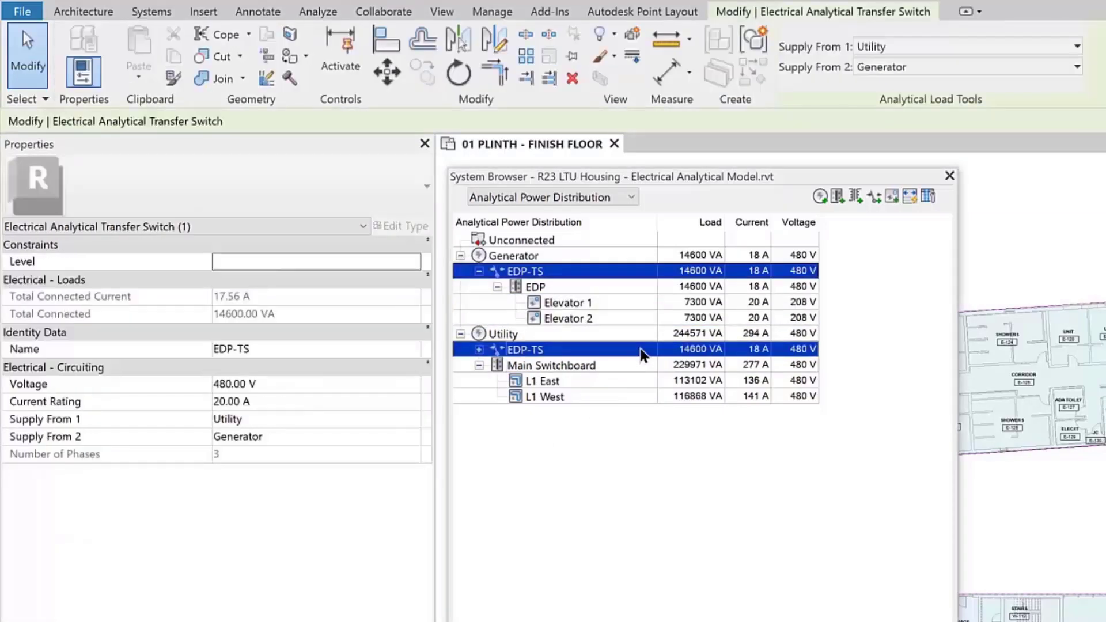
{"action": "left_click", "coordinate": [1065, 46]}
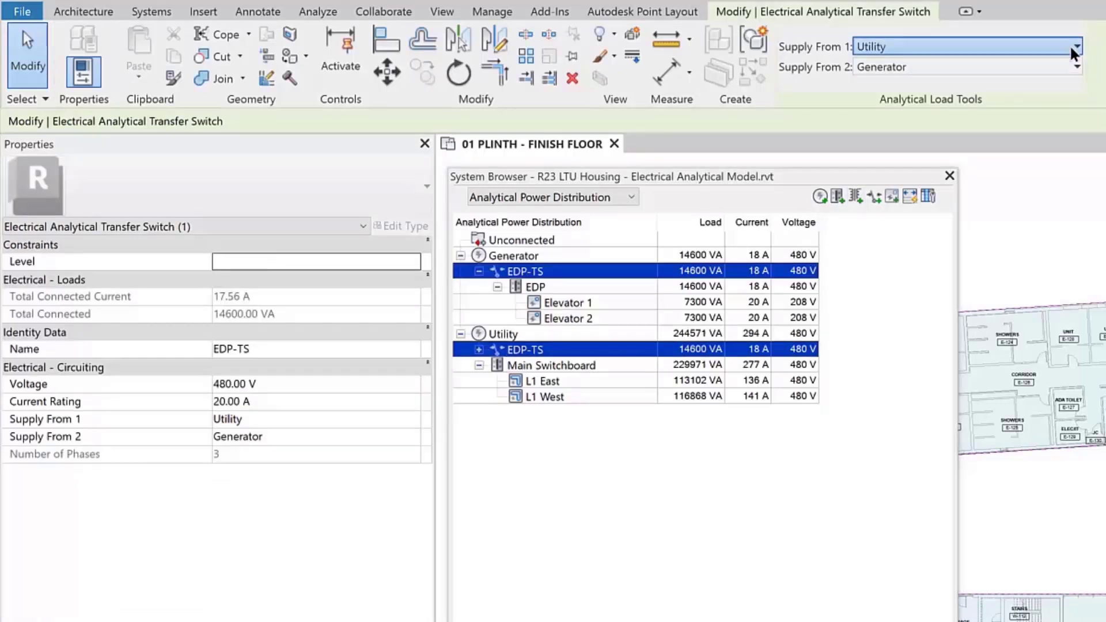
{"action": "left_click", "coordinate": [1077, 46]}
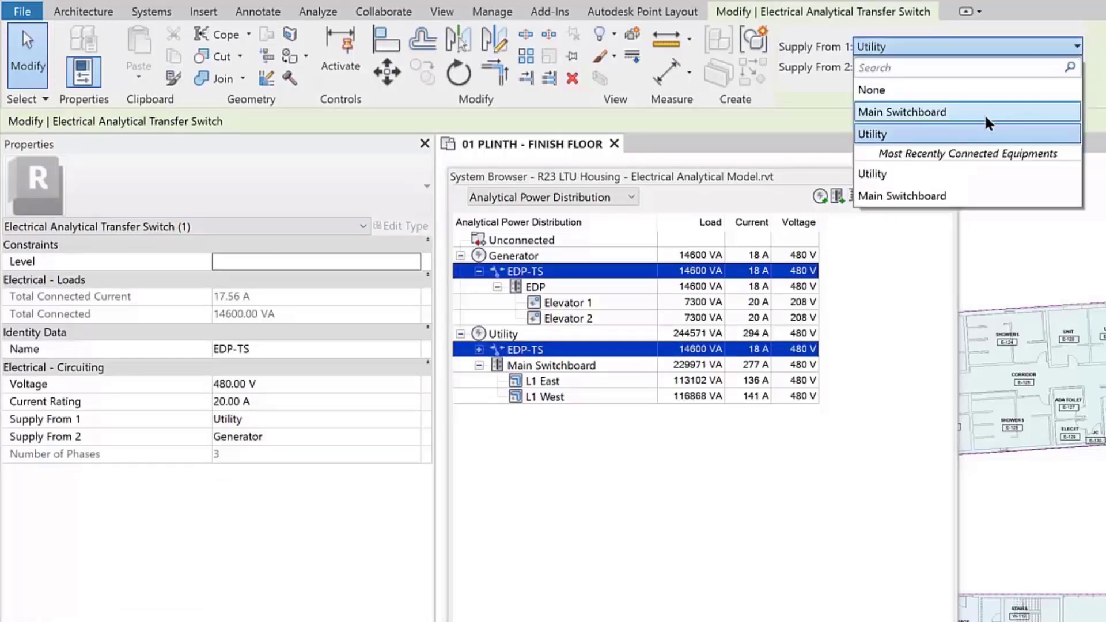
{"action": "left_click", "coordinate": [902, 112]}
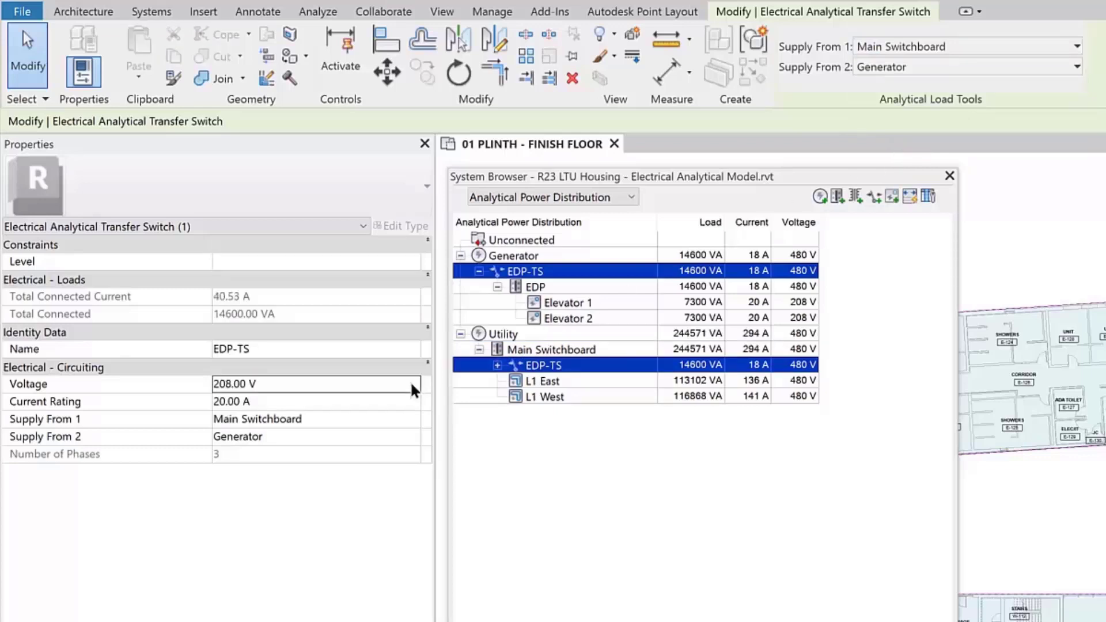
{"action": "left_click", "coordinate": [542, 382]}
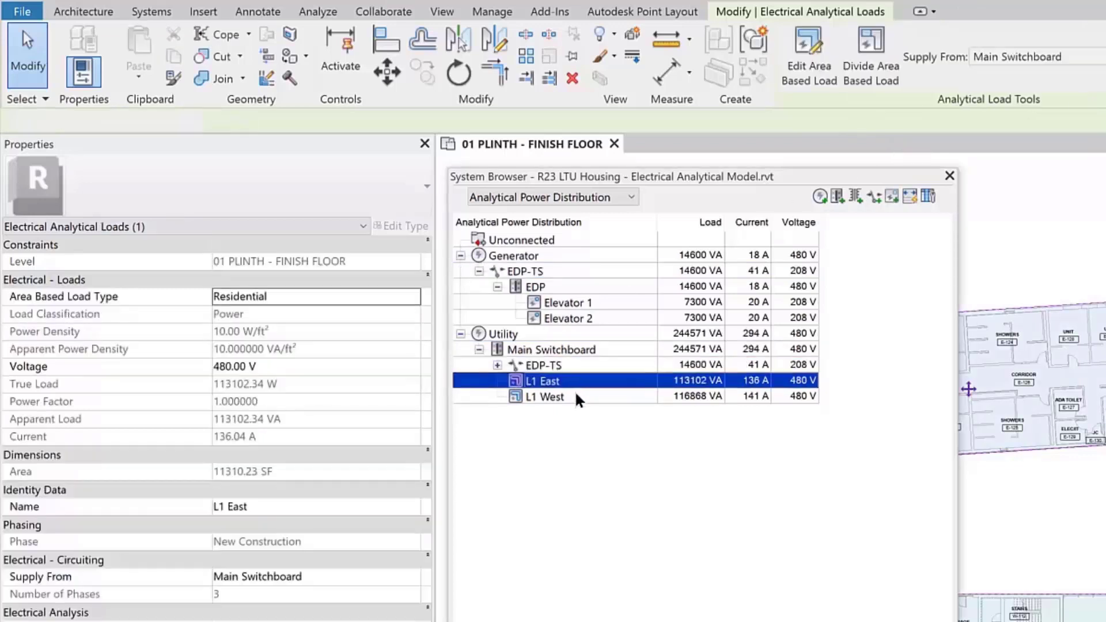
Set L1 East and L1 West to 208 V and expand the EDP-TS branch under Main Switchboard
{"action": "left_click", "coordinate": [545, 397]}
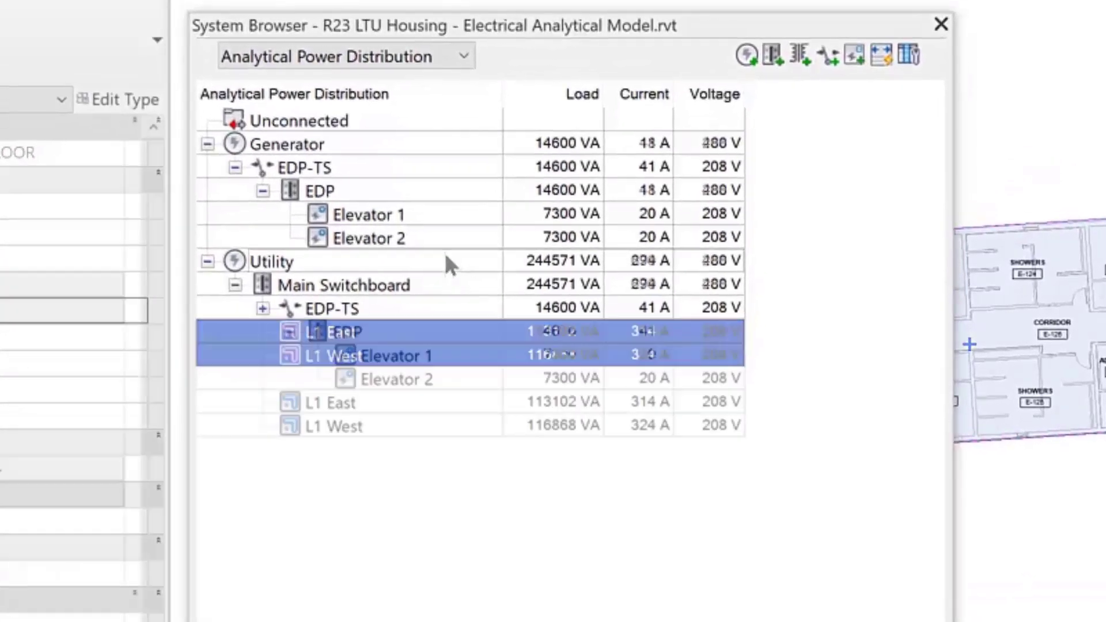
{"action": "left_click", "coordinate": [264, 309]}
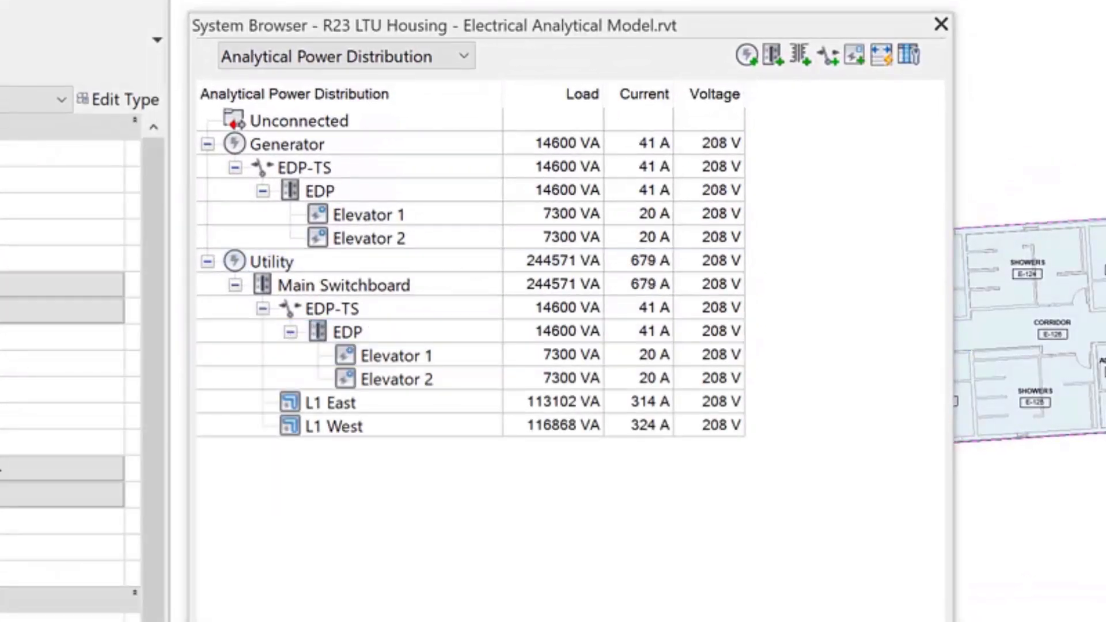